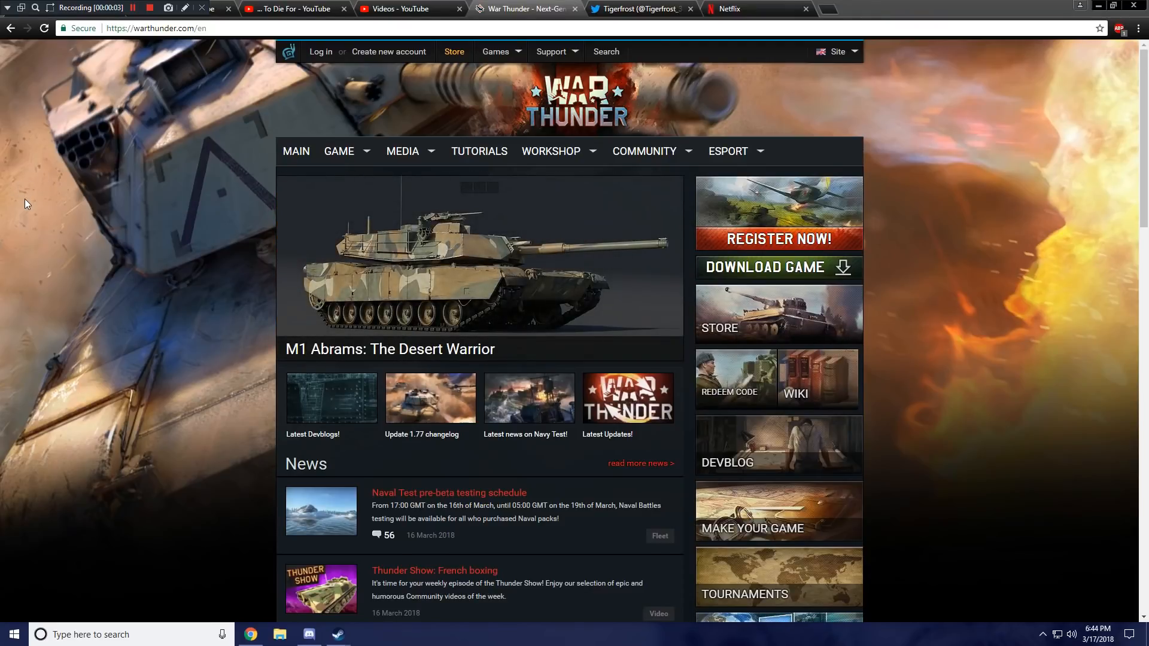
Open 'The War Thunder Market and User Camouflages' article from the homepage News list.
{"action": "scroll", "scroll_direction": "down", "scroll_amount": 3}
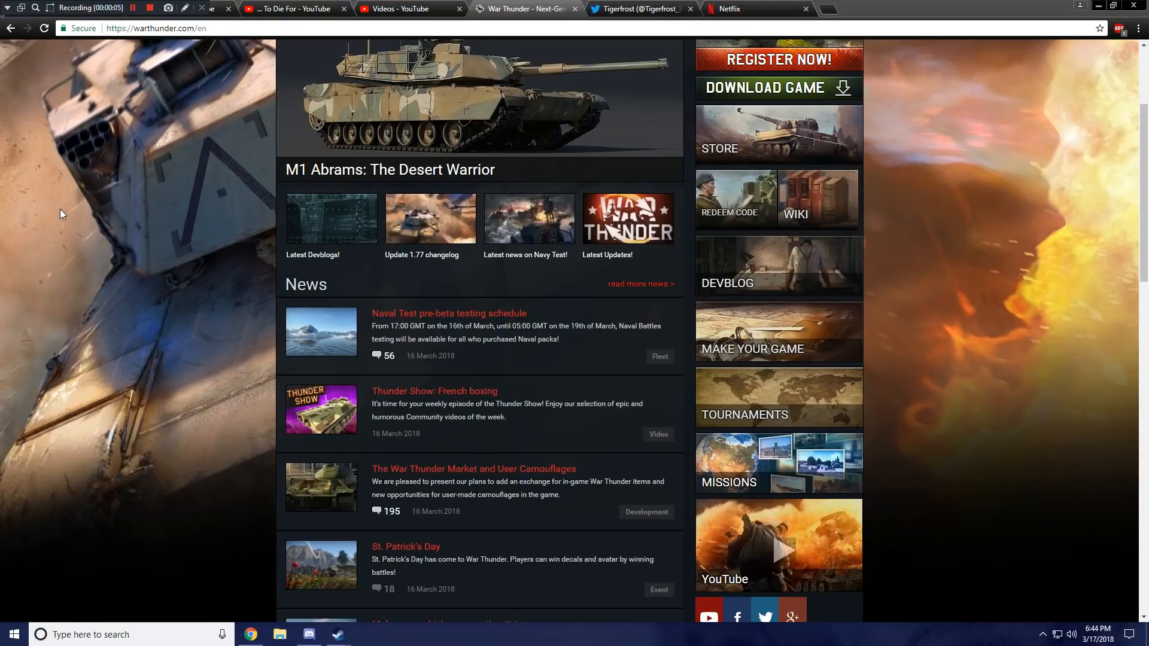
{"action": "scroll", "scroll_direction": "down", "scroll_amount": 3}
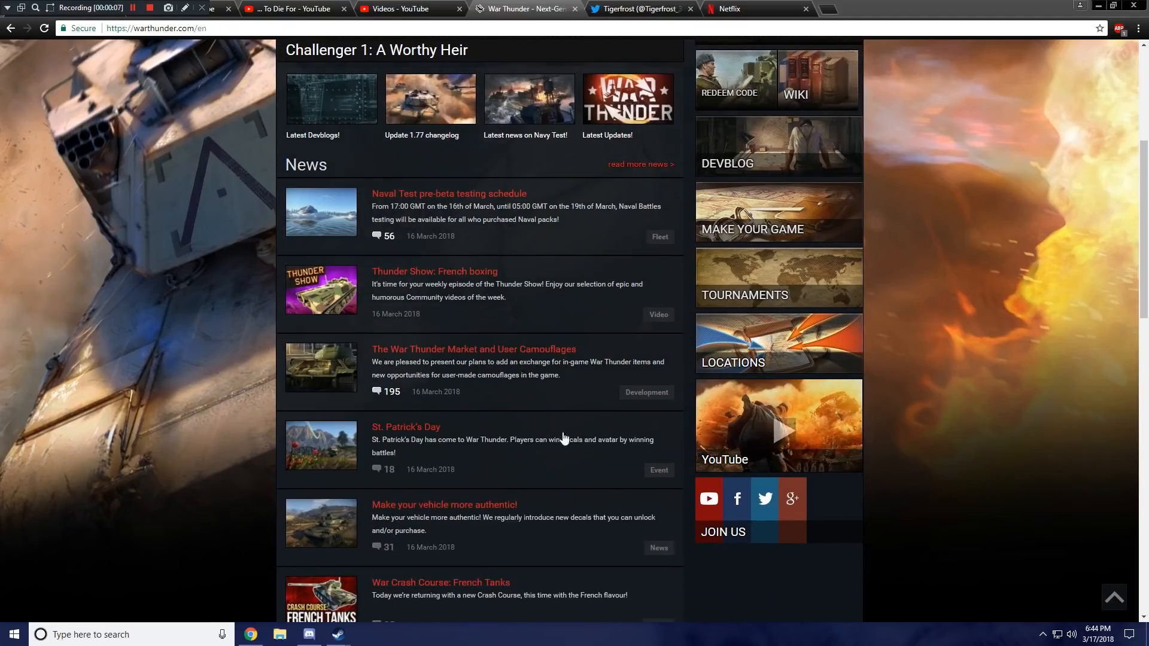
{"action": "scroll", "scroll_direction": "down", "scroll_amount": 3}
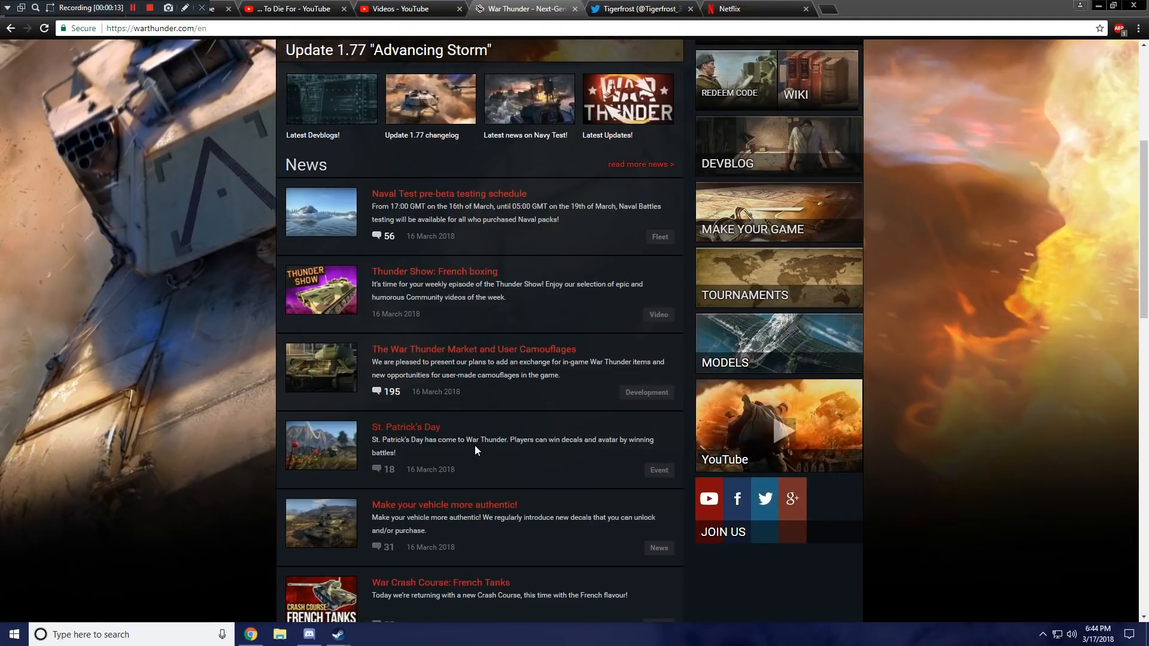
{"action": "mouse_move", "coordinate": [391, 426]}
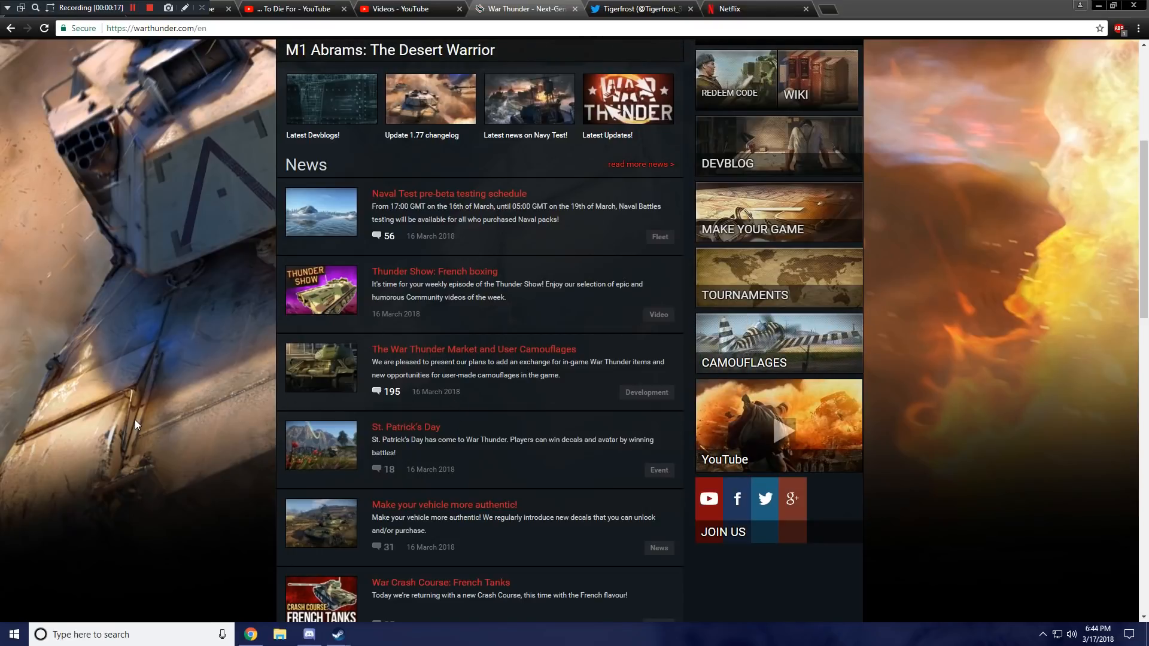
{"action": "mouse_move", "coordinate": [986, 405]}
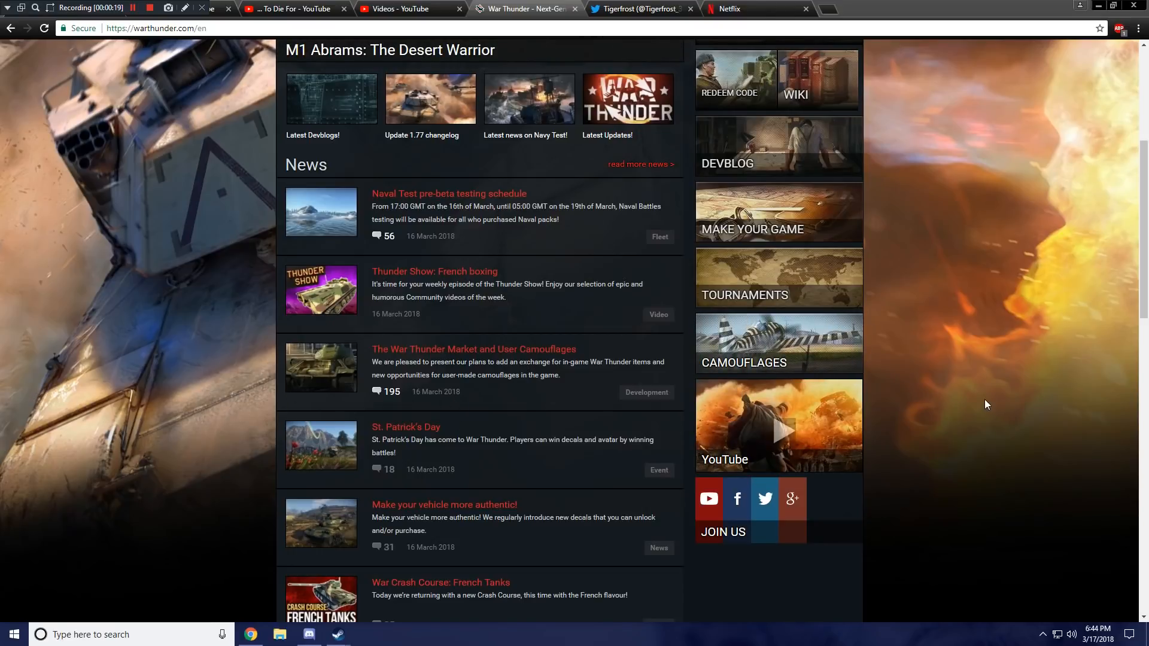
{"action": "mouse_move", "coordinate": [532, 450]}
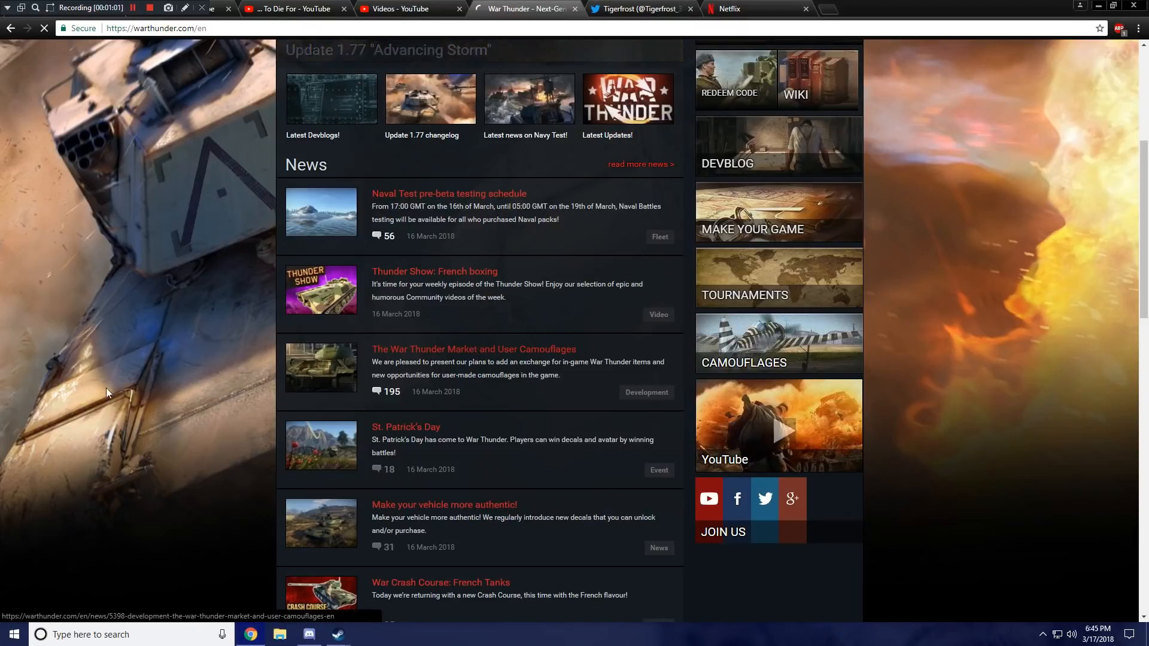
{"action": "left_click", "coordinate": [474, 349]}
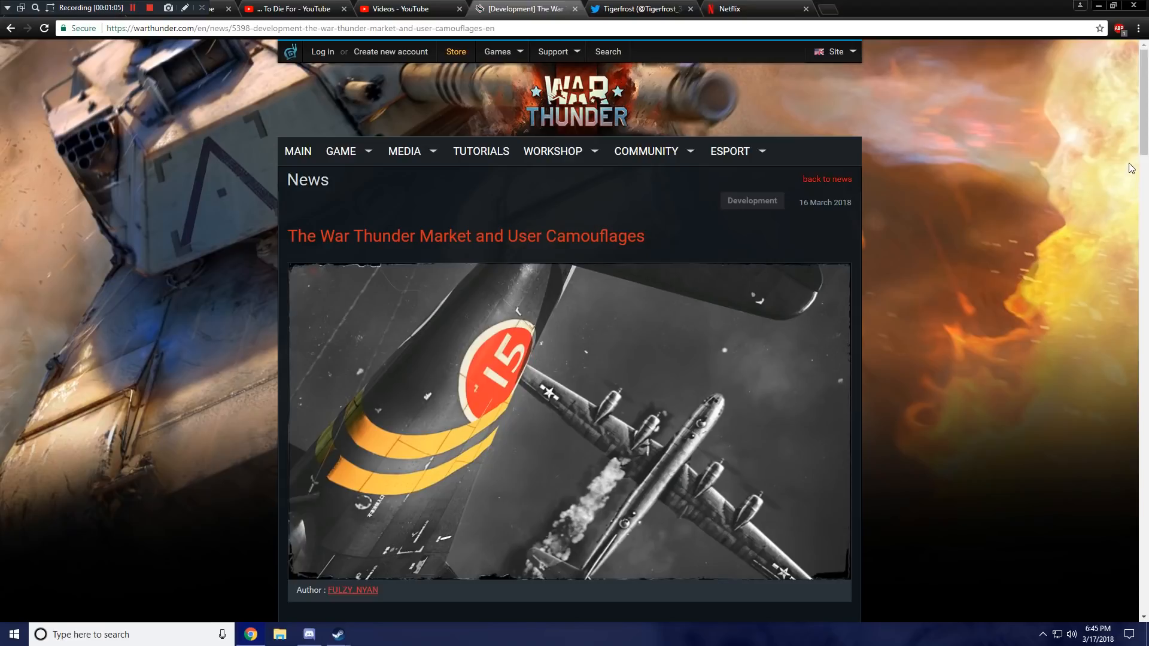
Scroll through the article body down toward its FAQ section.
{"action": "scroll", "scroll_direction": "down", "scroll_amount": 3}
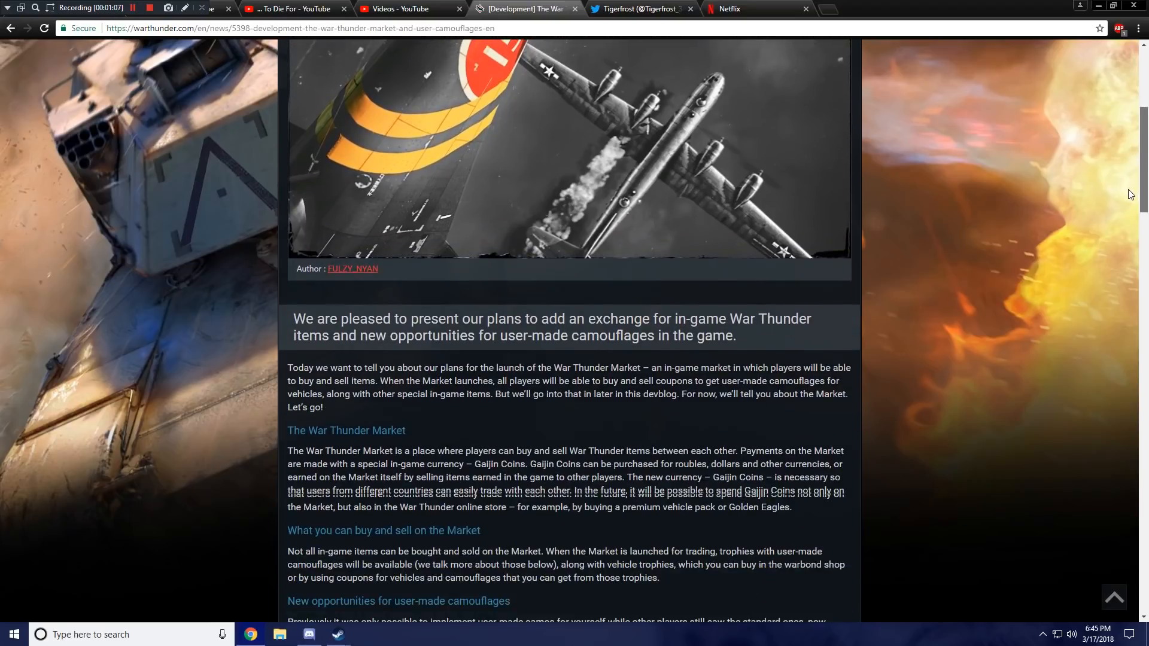
{"action": "scroll", "scroll_direction": "down", "scroll_amount": 3}
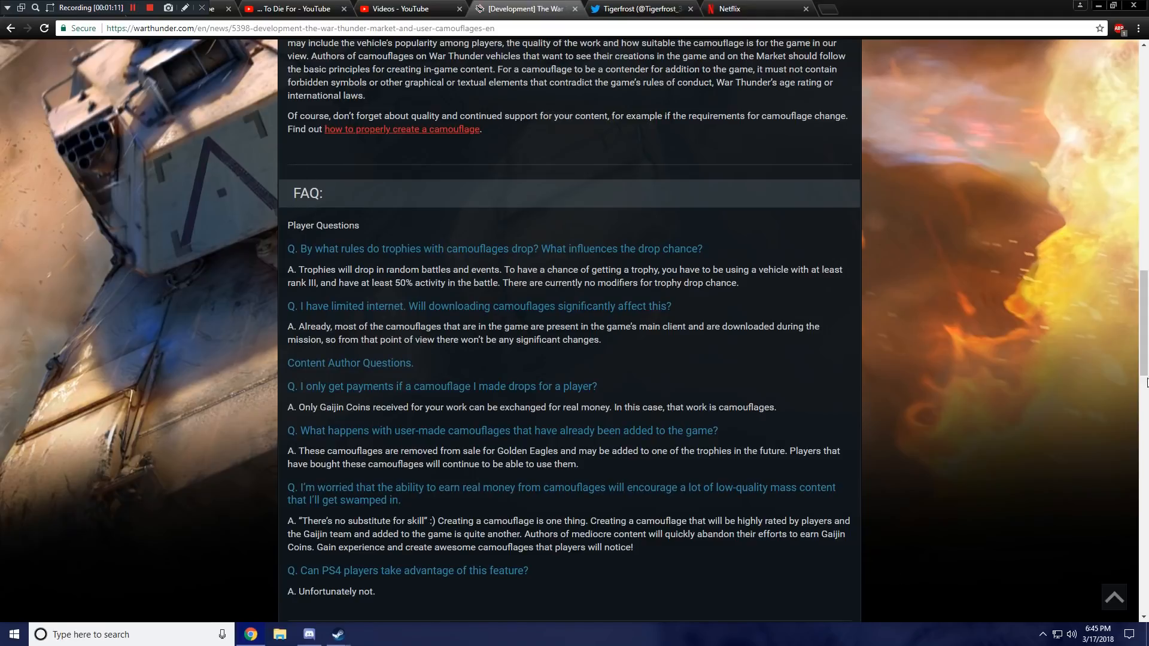
{"action": "scroll", "scroll_direction": "up", "scroll_amount": 3}
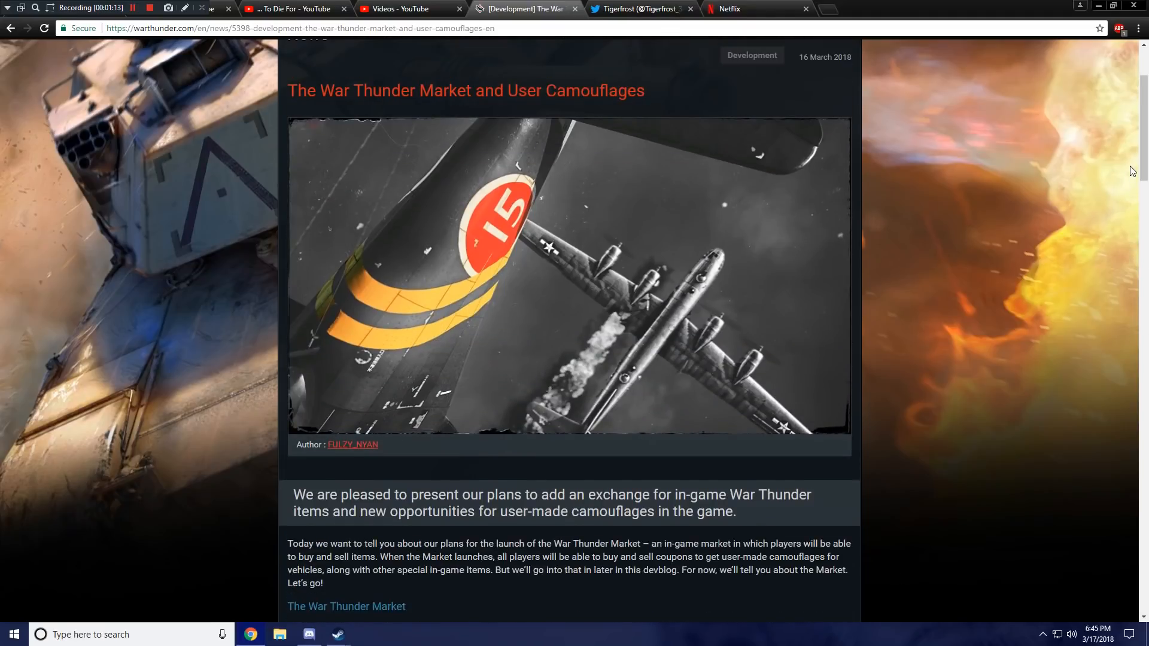
{"action": "scroll", "scroll_direction": "down", "scroll_amount": 3}
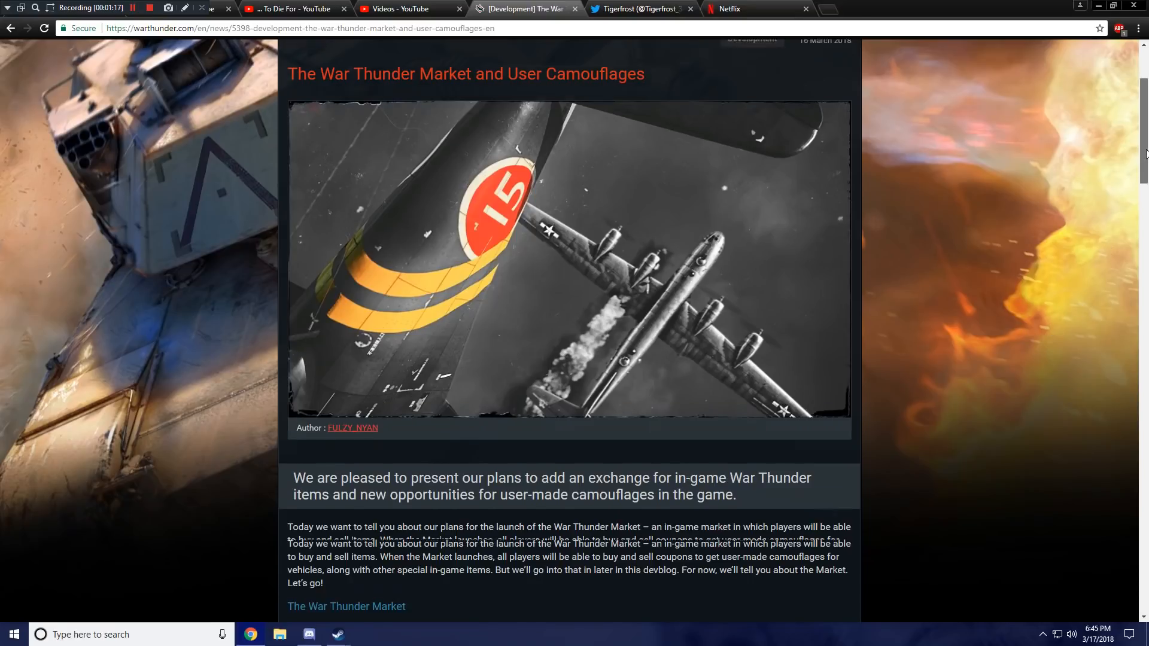
{"action": "scroll", "scroll_direction": "down", "scroll_amount": 3}
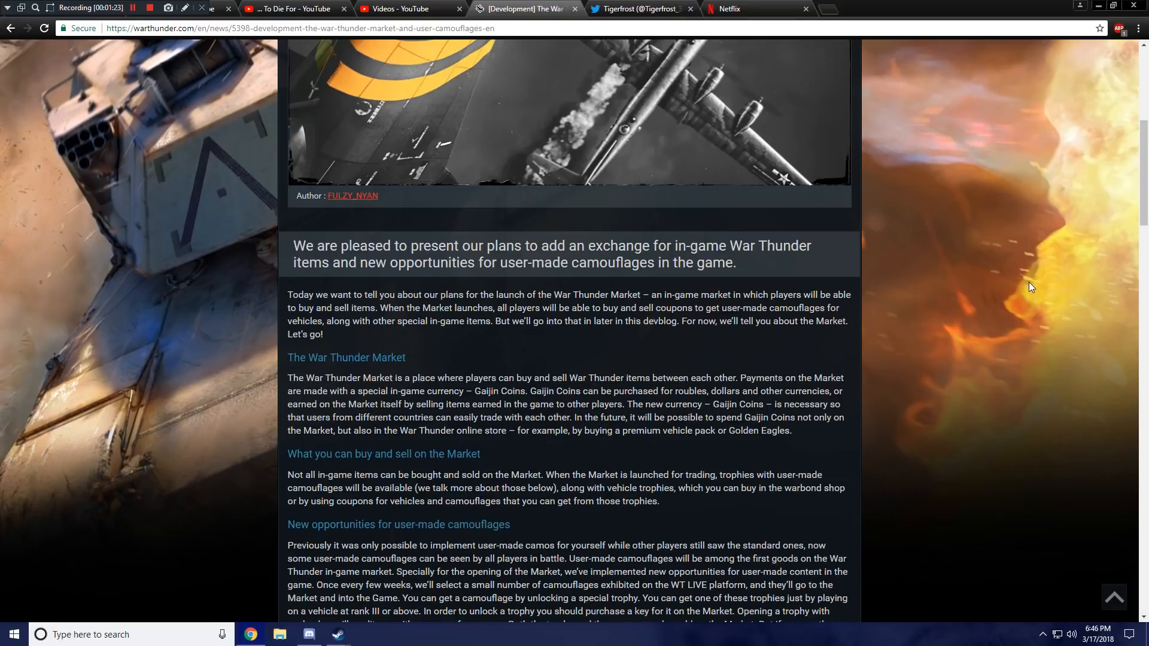
{"action": "mouse_move", "coordinate": [1017, 289]}
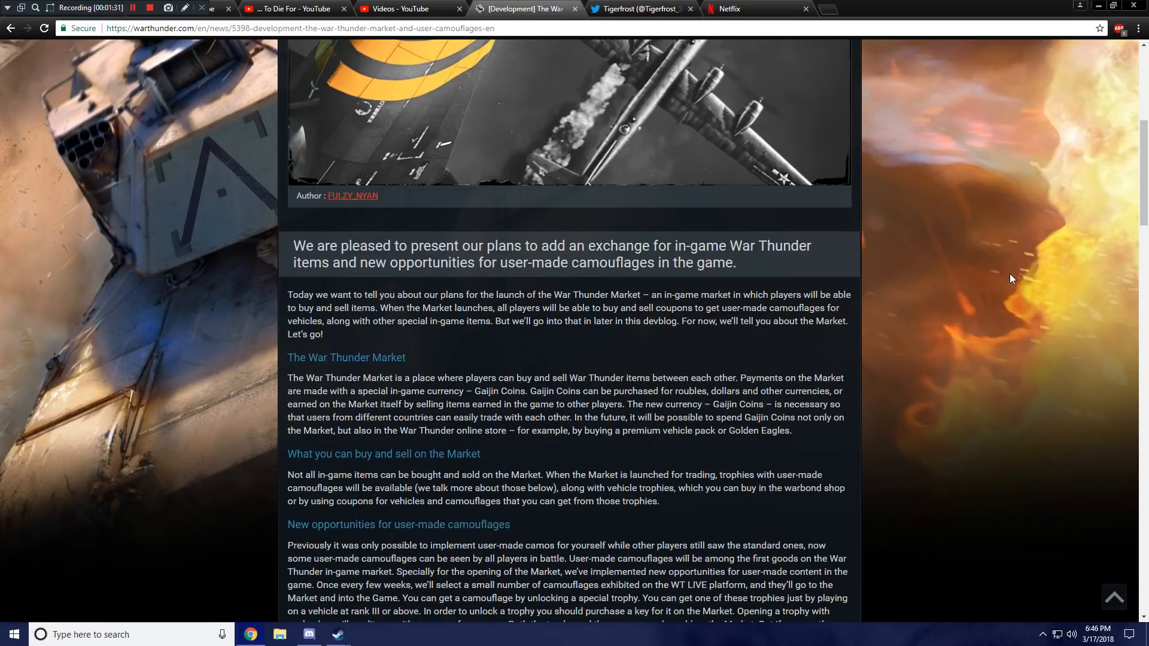
{"action": "mouse_move", "coordinate": [1004, 297]}
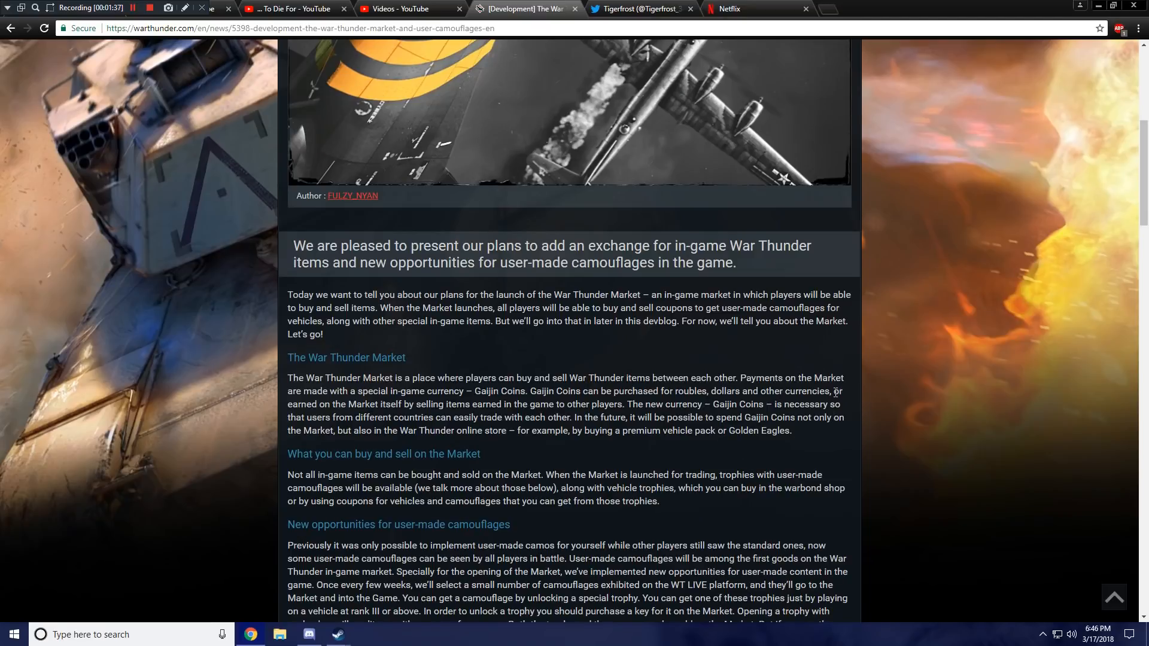
Scroll back up to the article's opening summary and author credit under the header image.
{"action": "scroll", "scroll_direction": "down", "scroll_amount": 3}
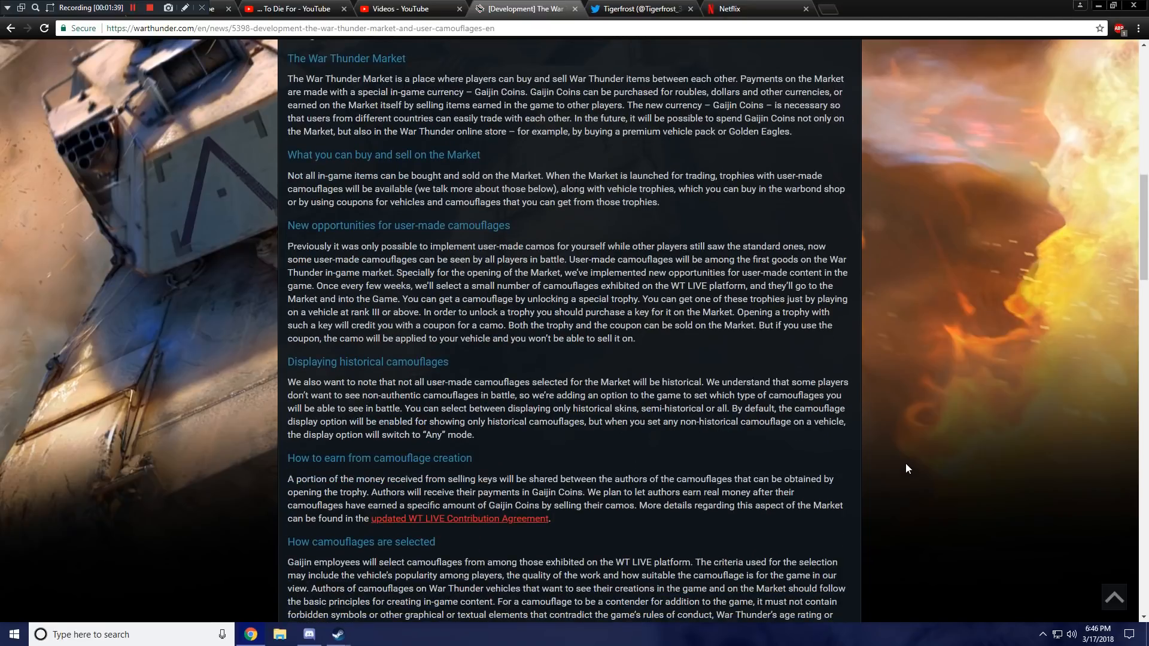
{"action": "mouse_move", "coordinate": [450, 469]}
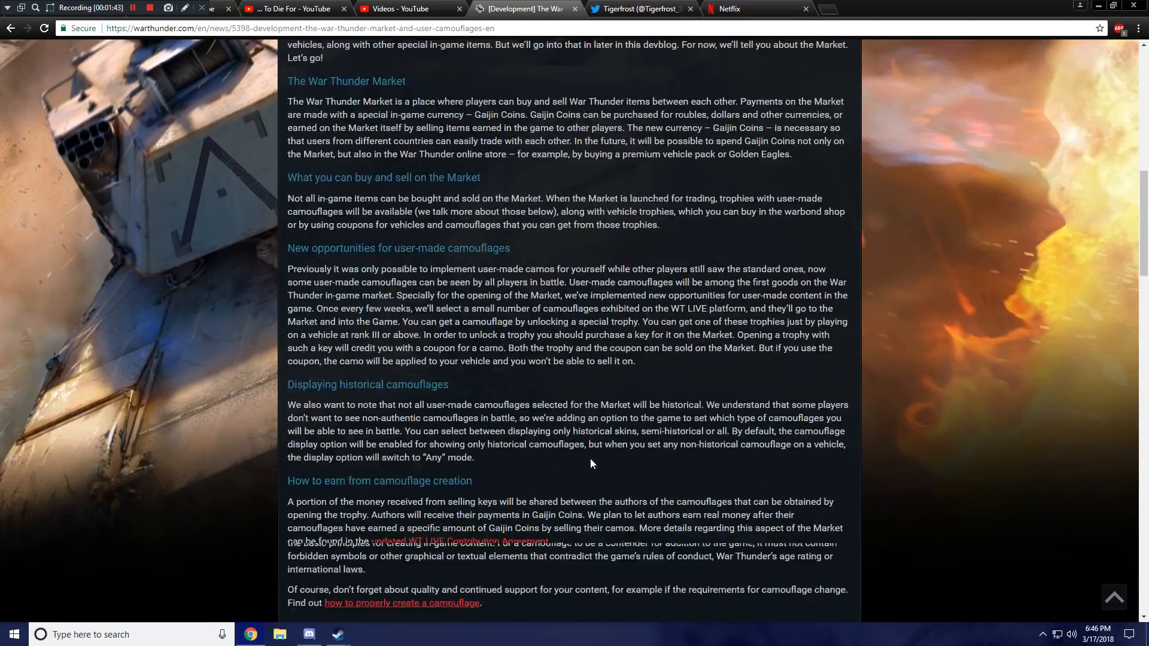
{"action": "scroll", "scroll_direction": "up", "scroll_amount": 3}
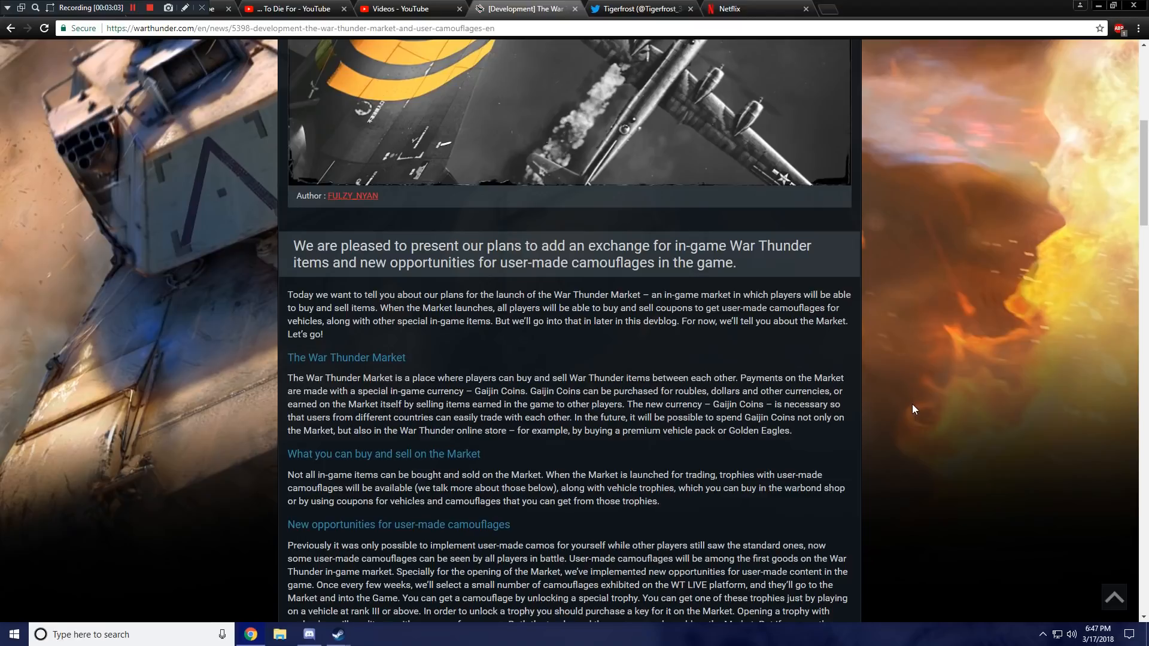
{"action": "scroll", "scroll_direction": "down", "scroll_amount": 3}
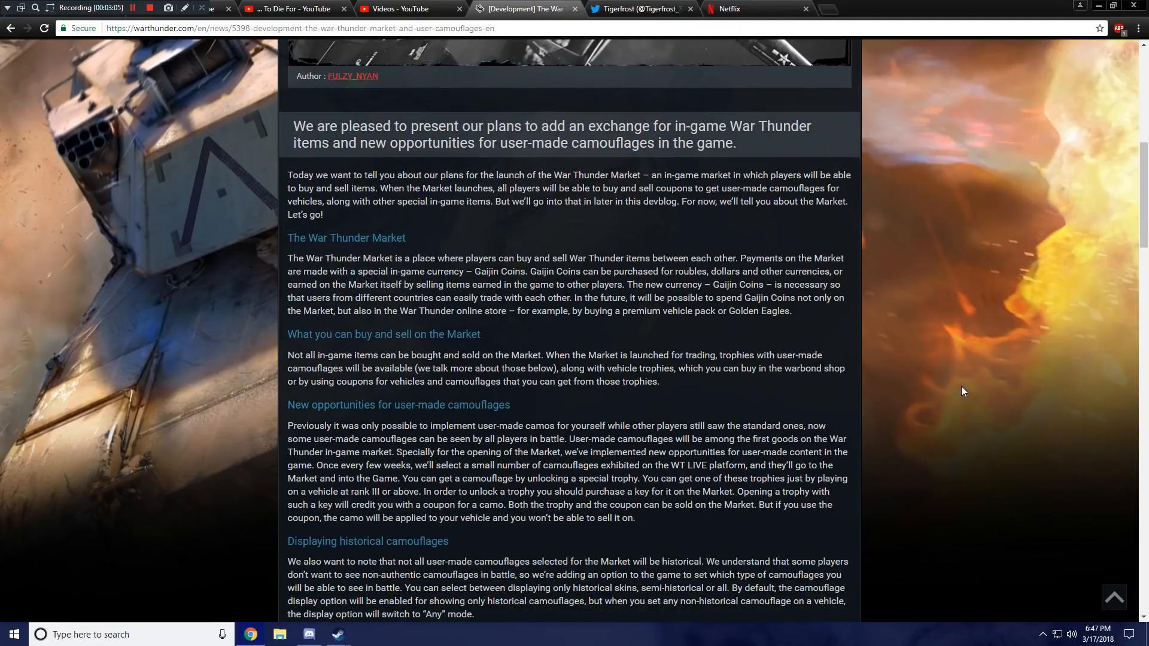
{"action": "scroll", "scroll_direction": "down", "scroll_amount": 3}
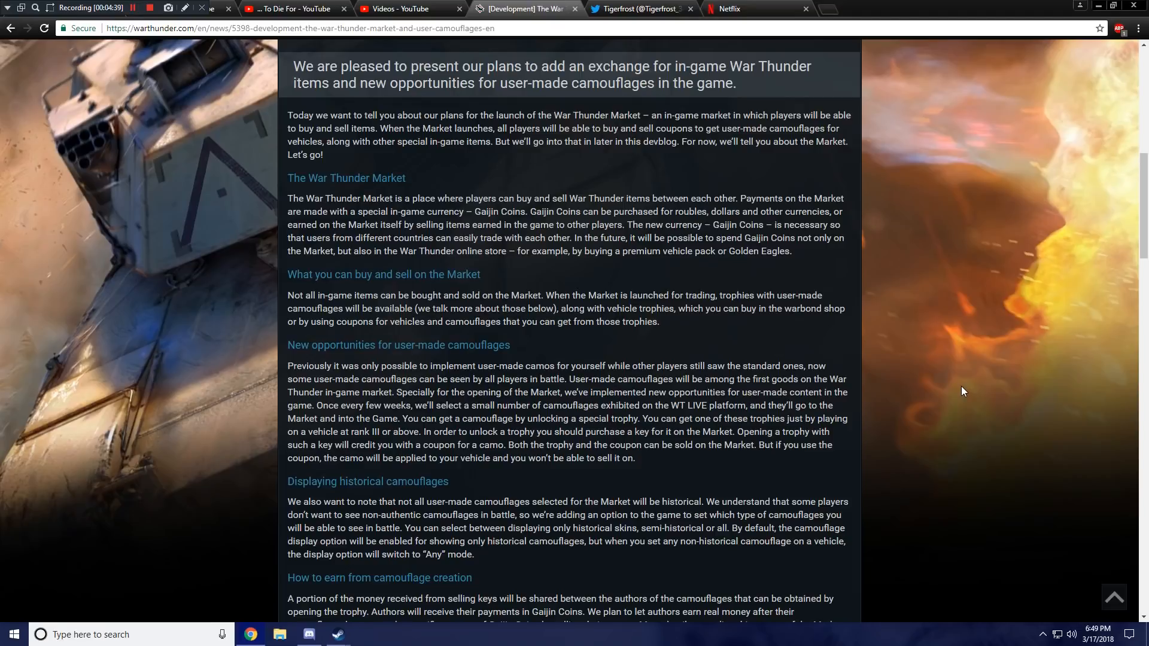
Scroll down to the creator earnings and camouflage selection sections of the article.
{"action": "scroll", "scroll_direction": "down", "scroll_amount": 3}
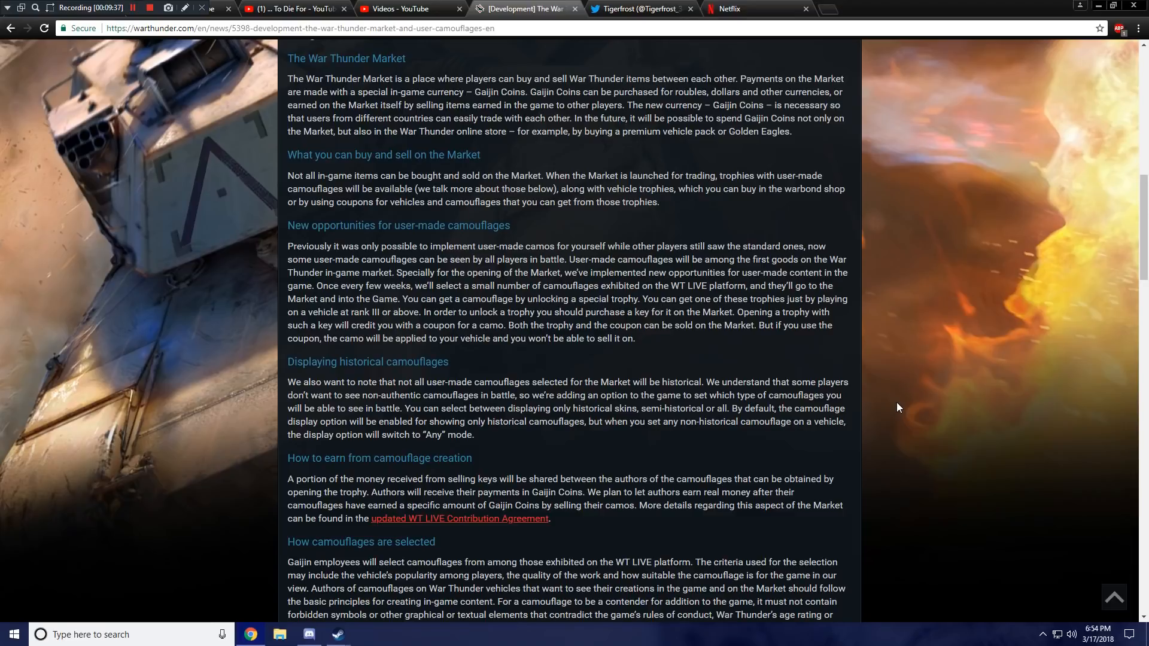
{"action": "mouse_move", "coordinate": [760, 460]}
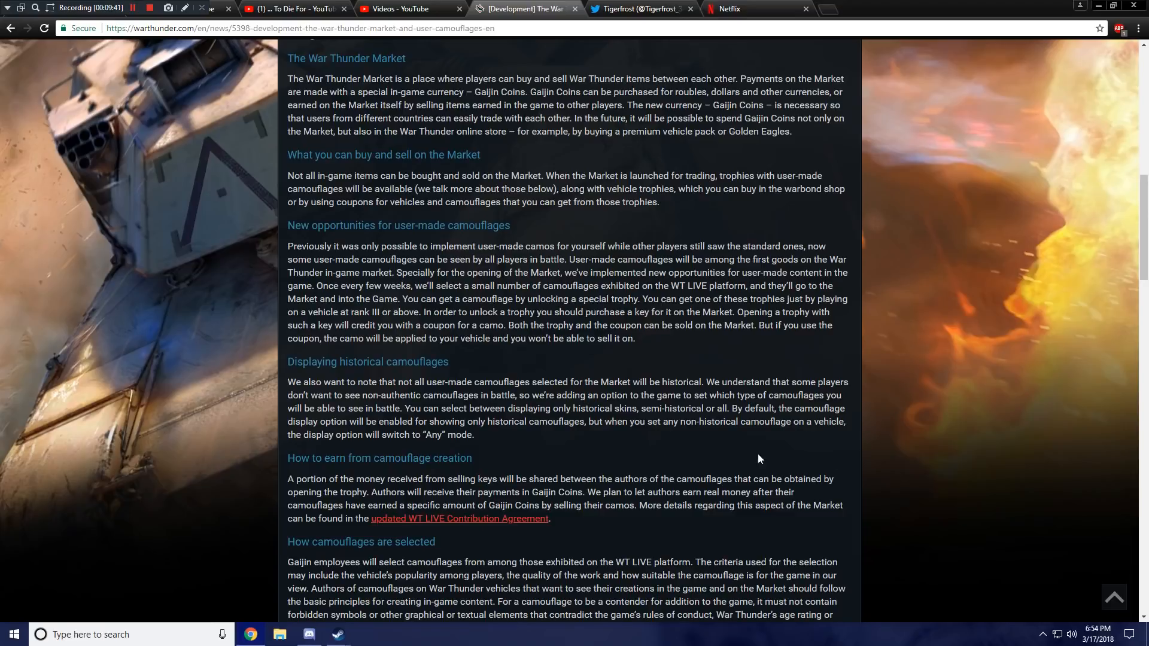
{"action": "scroll", "scroll_direction": "down", "scroll_amount": 3}
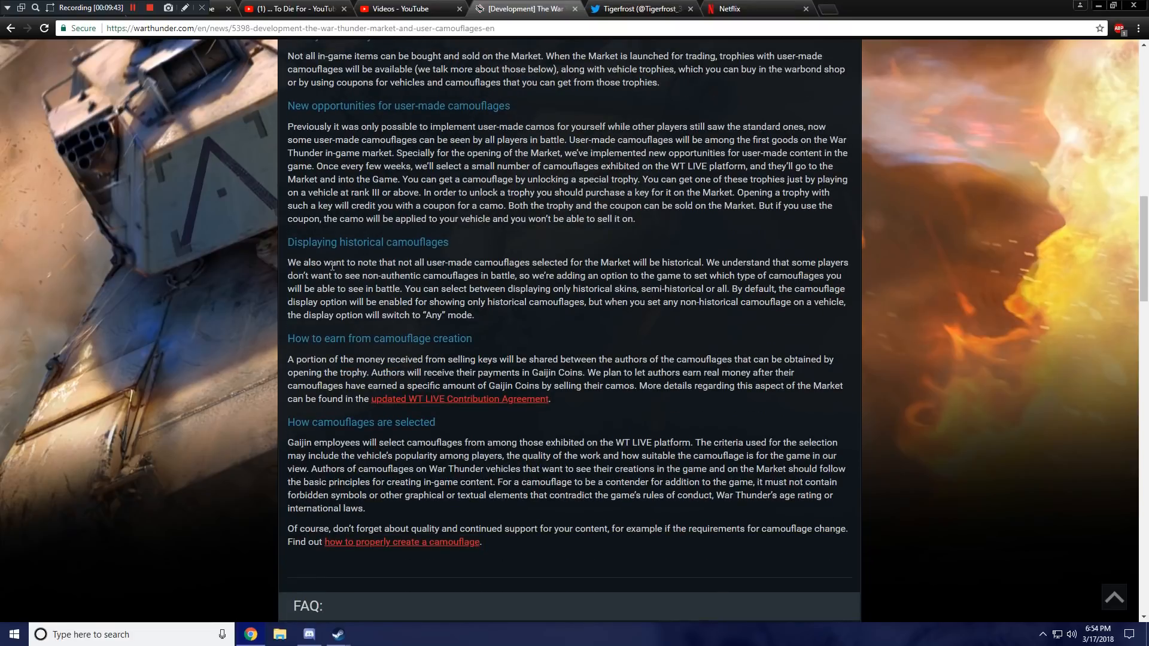
{"action": "mouse_move", "coordinate": [541, 268]}
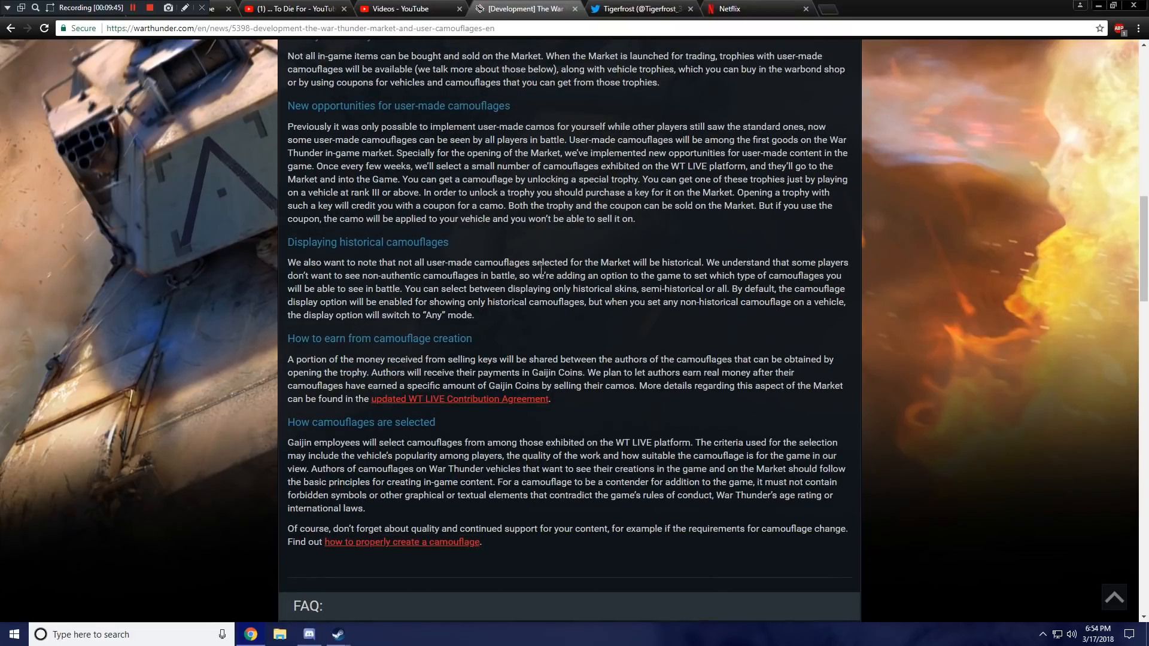
{"action": "left_click_drag", "start_coordinate": [289, 262], "coordinate": [674, 301]}
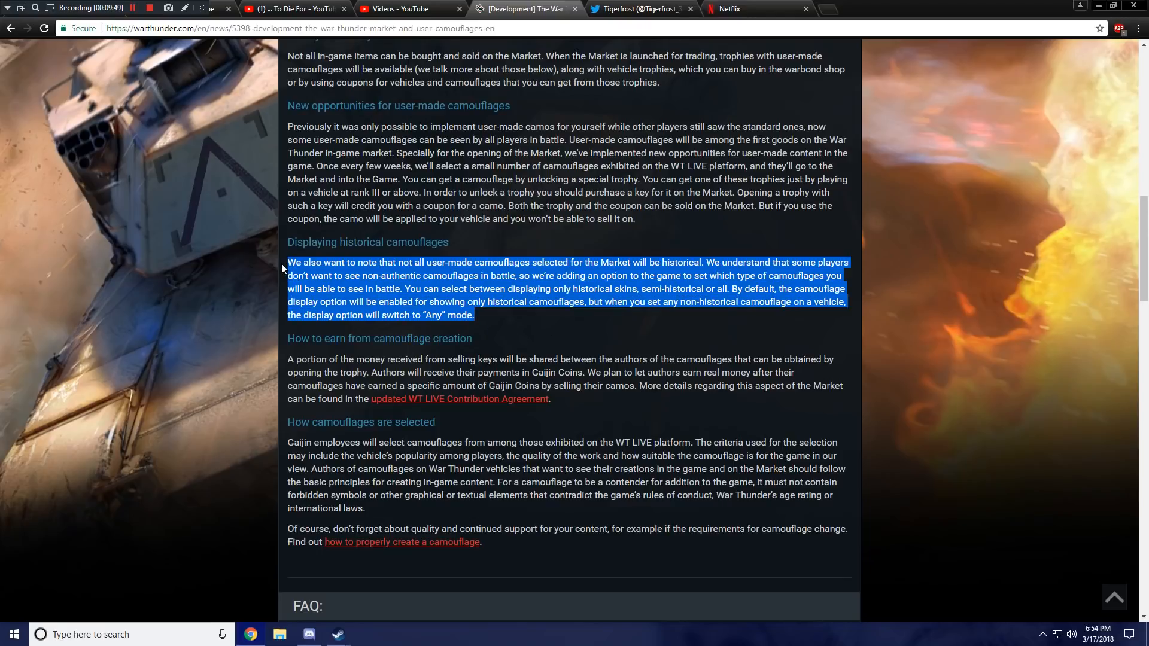
{"action": "left_click", "coordinate": [859, 361]}
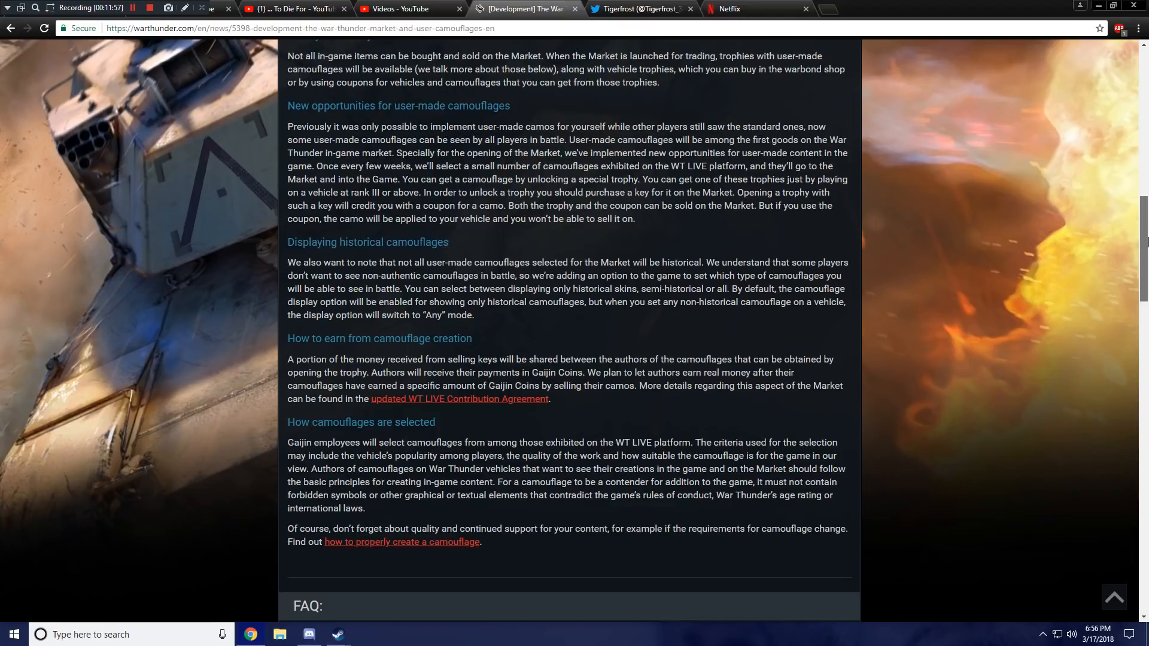
Scroll down to the FAQ answers and 'The War Thunder Team' sign-off.
{"action": "scroll", "scroll_direction": "down", "scroll_amount": 3}
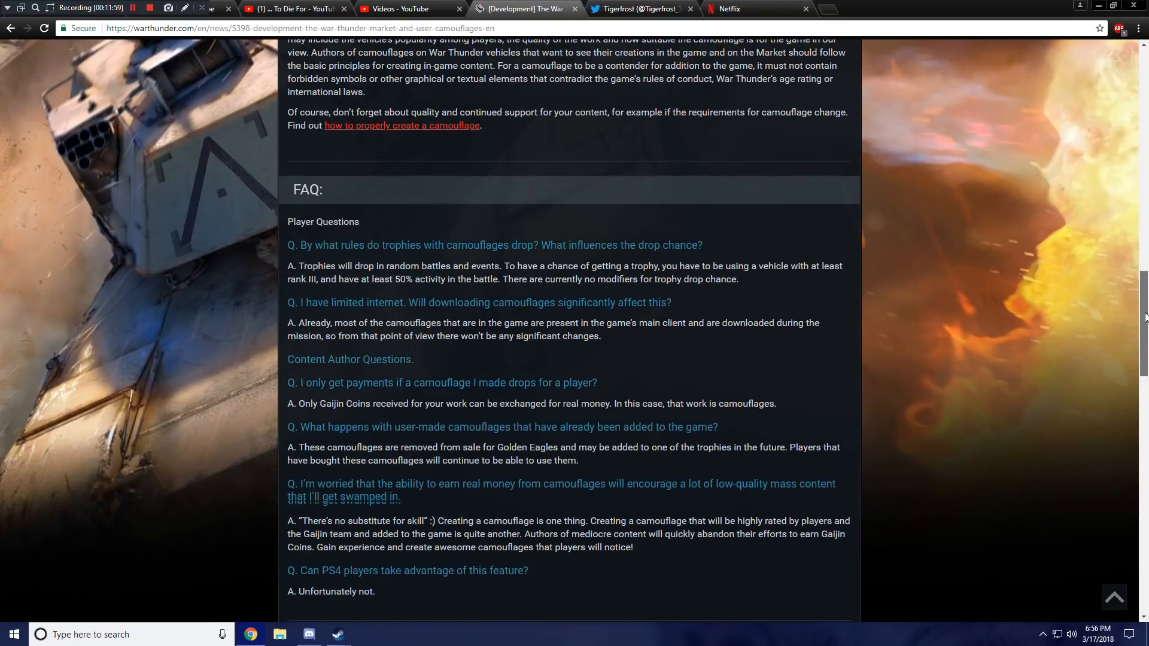
{"action": "scroll", "scroll_direction": "down", "scroll_amount": 3}
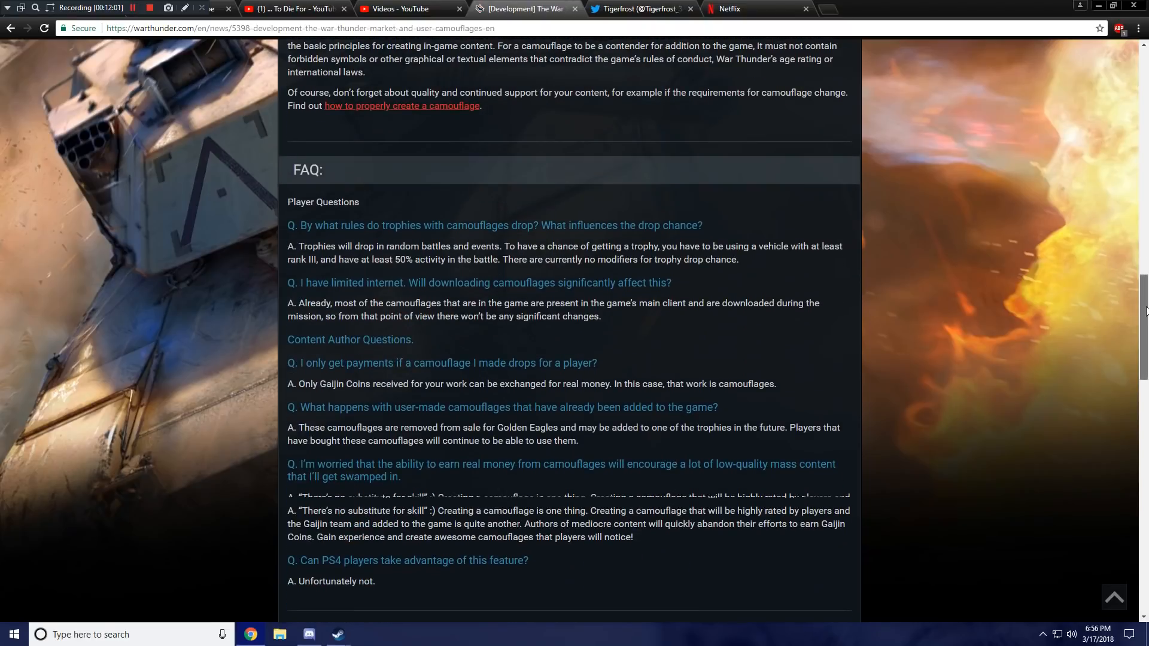
{"action": "scroll", "scroll_direction": "down", "scroll_amount": 3}
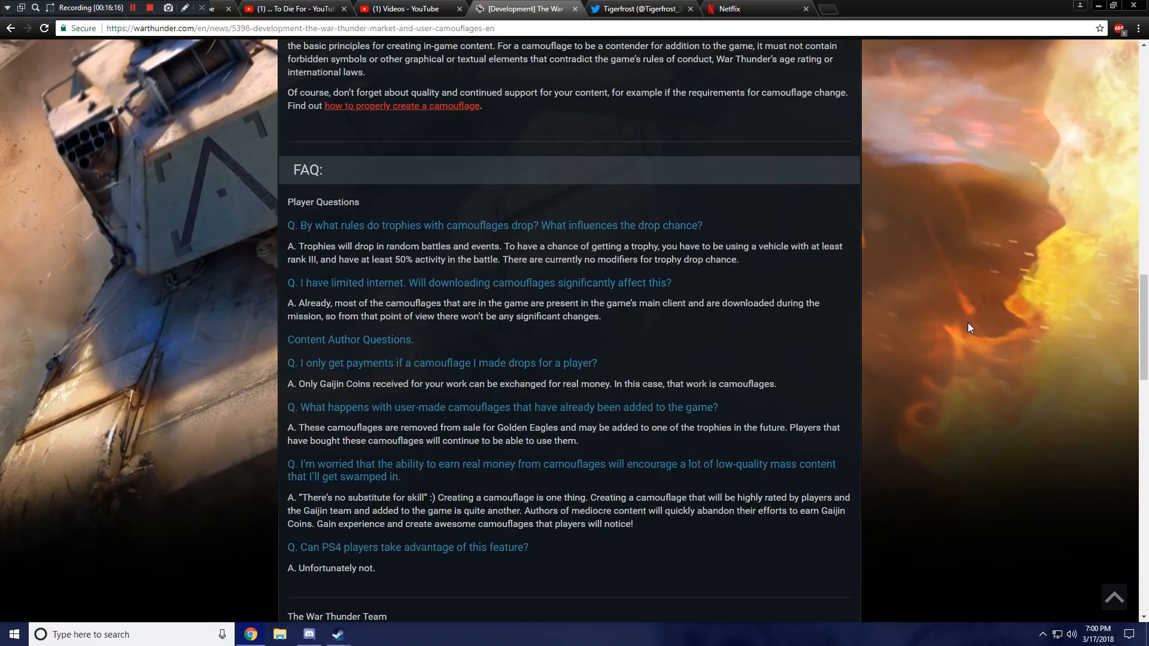
Scroll up to the article's header image, introduction and War Thunder Market sections.
{"action": "scroll", "scroll_direction": "up", "scroll_amount": 3}
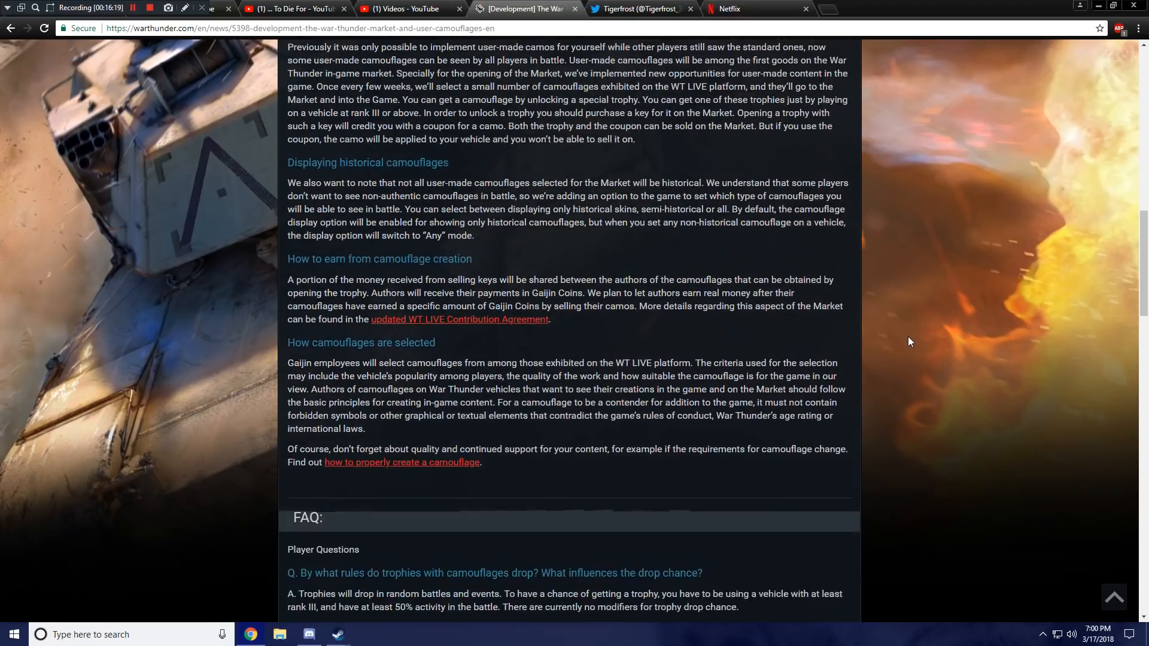
{"action": "scroll", "scroll_direction": "up", "scroll_amount": 3}
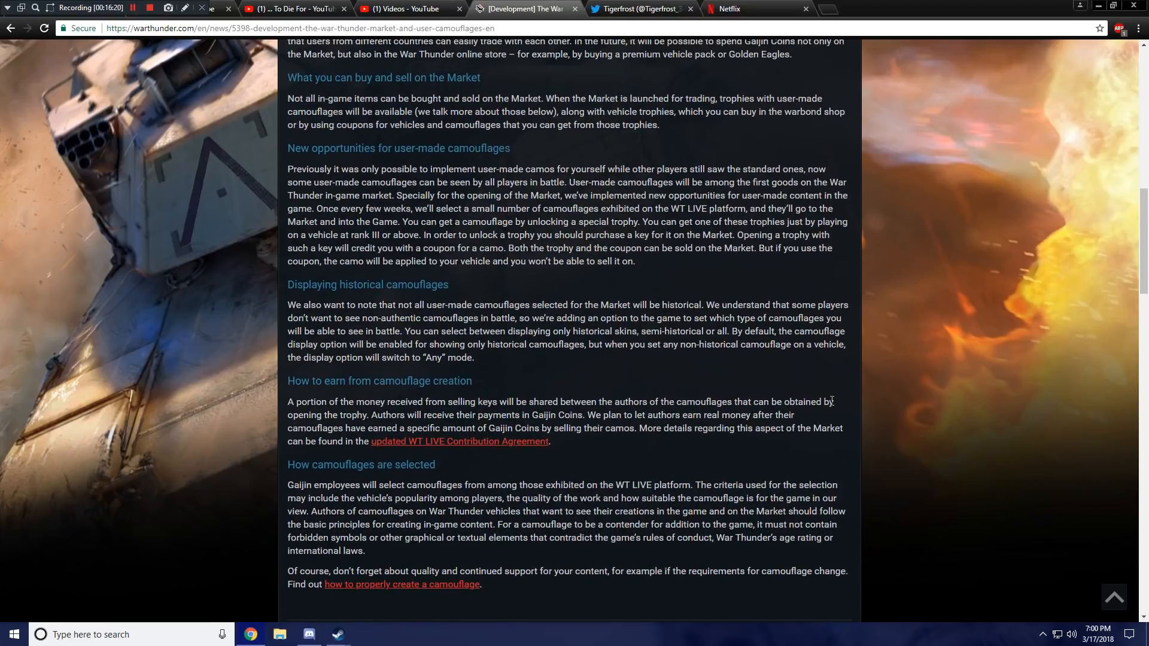
{"action": "scroll", "scroll_direction": "up", "scroll_amount": 3}
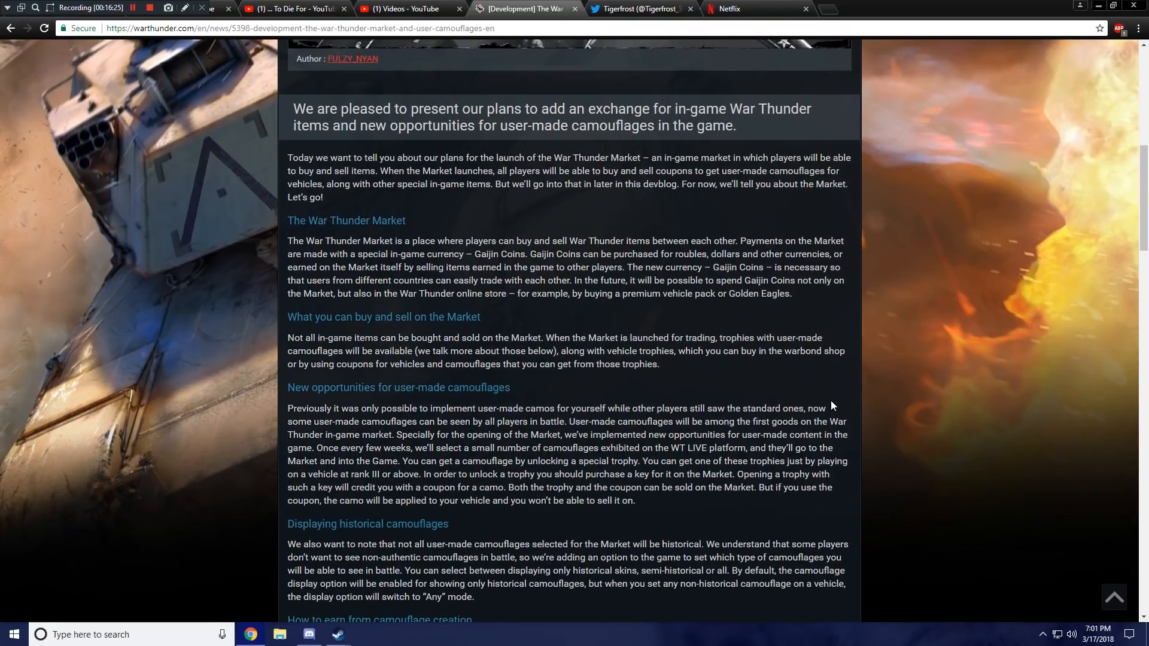
{"action": "mouse_move", "coordinate": [991, 383]}
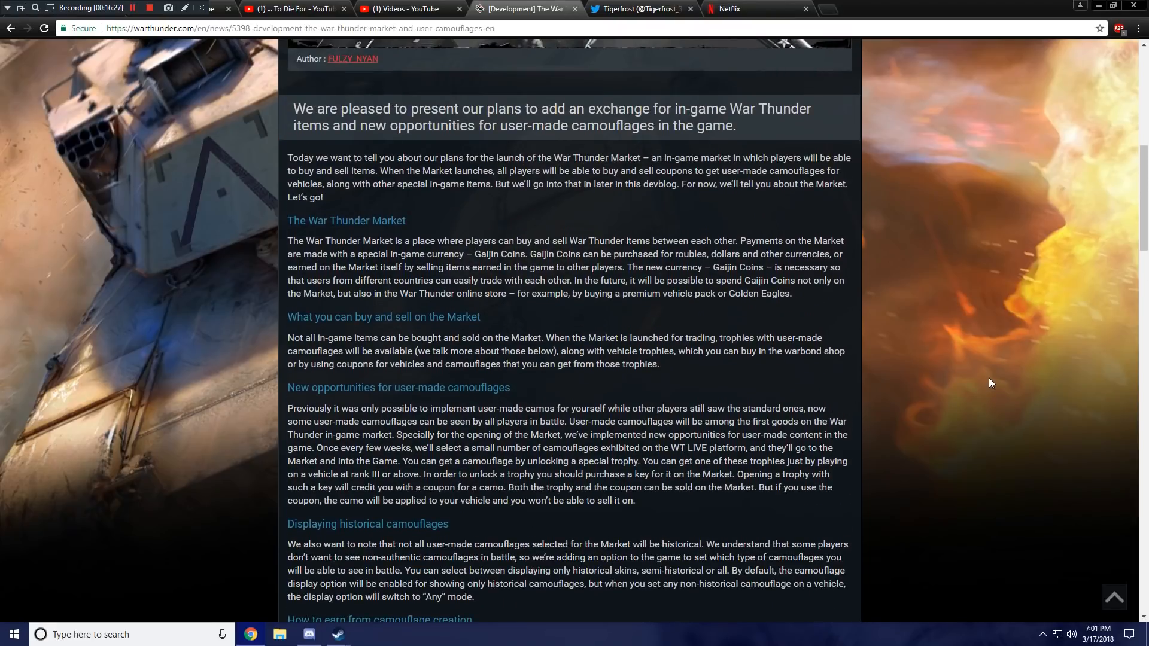
{"action": "mouse_move", "coordinate": [917, 410]}
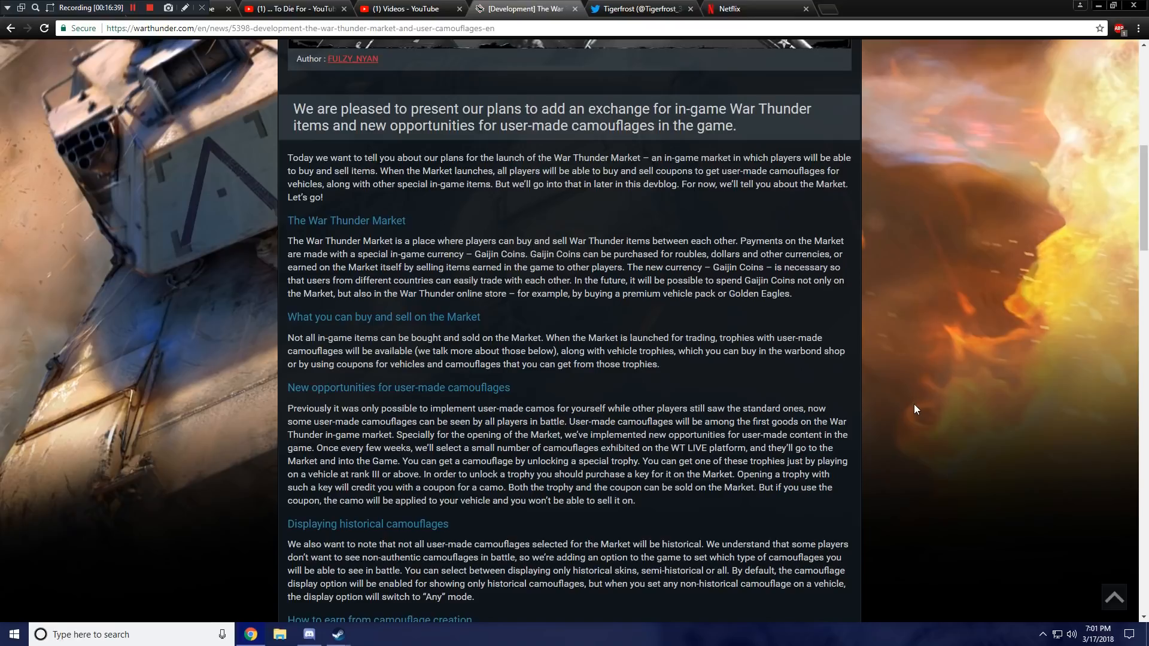
{"action": "mouse_move", "coordinate": [913, 404]}
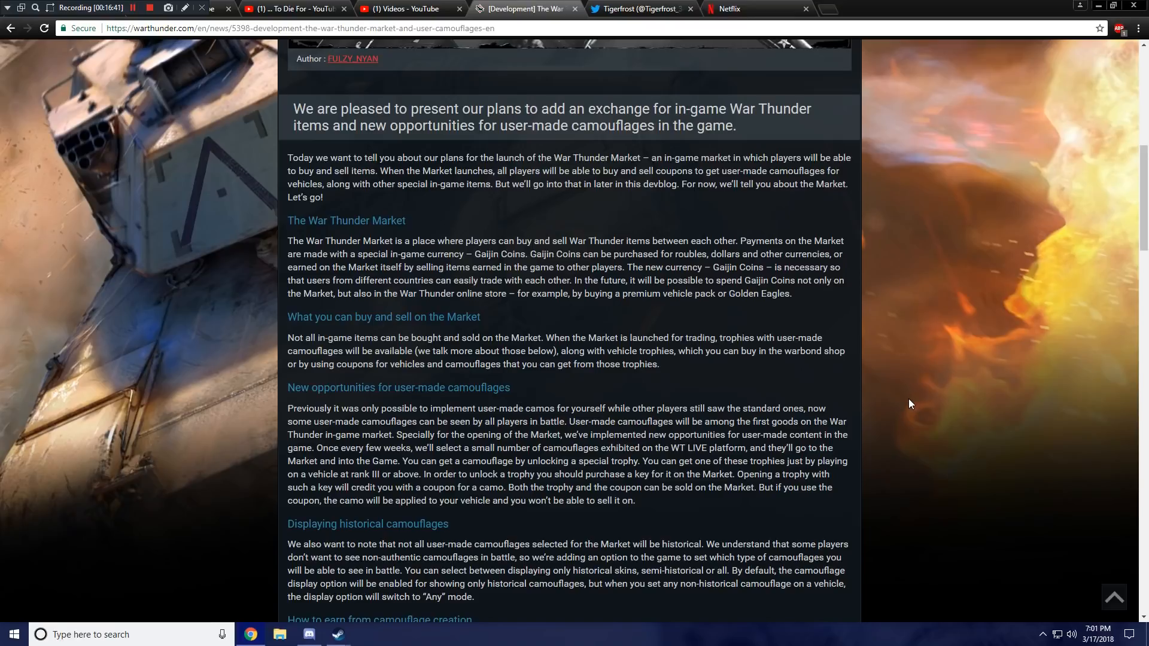
{"action": "mouse_move", "coordinate": [890, 389]}
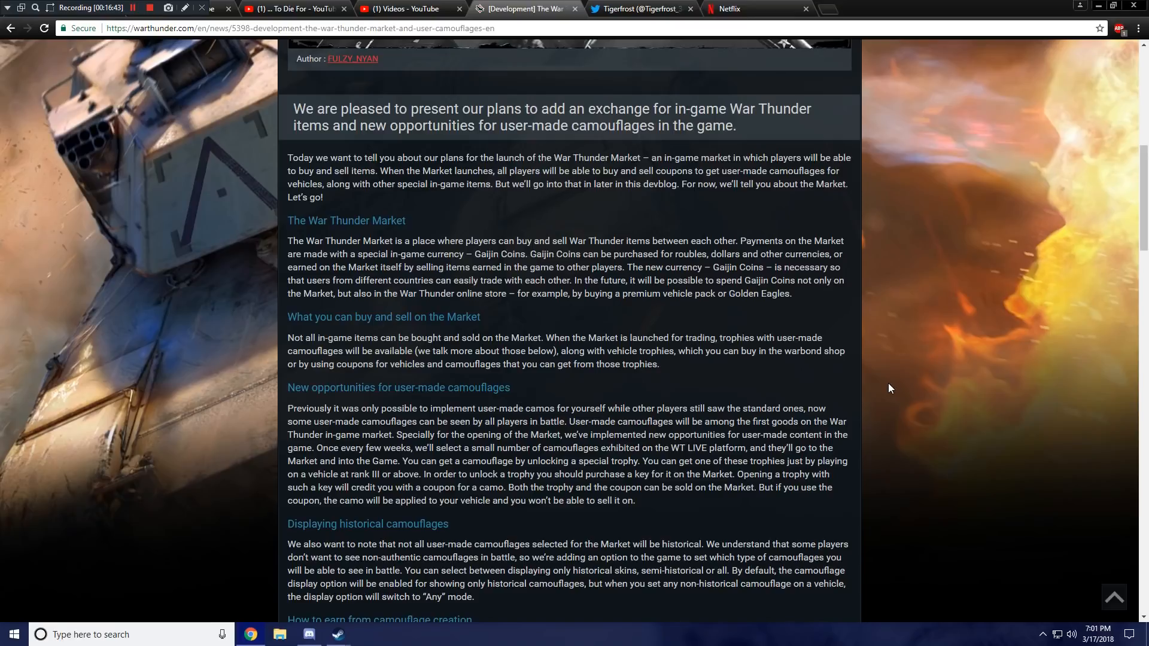
{"action": "mouse_move", "coordinate": [884, 392]}
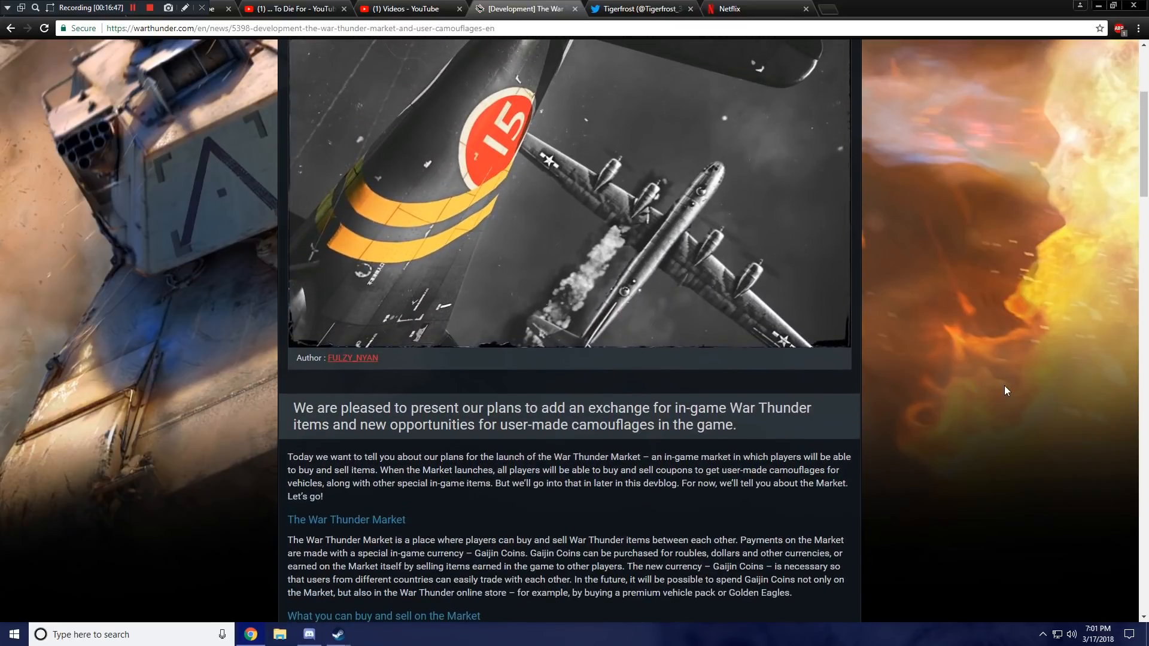
Return from the article to the War Thunder homepage News list of March 2018 posts.
{"action": "scroll", "scroll_direction": "up", "scroll_amount": 3}
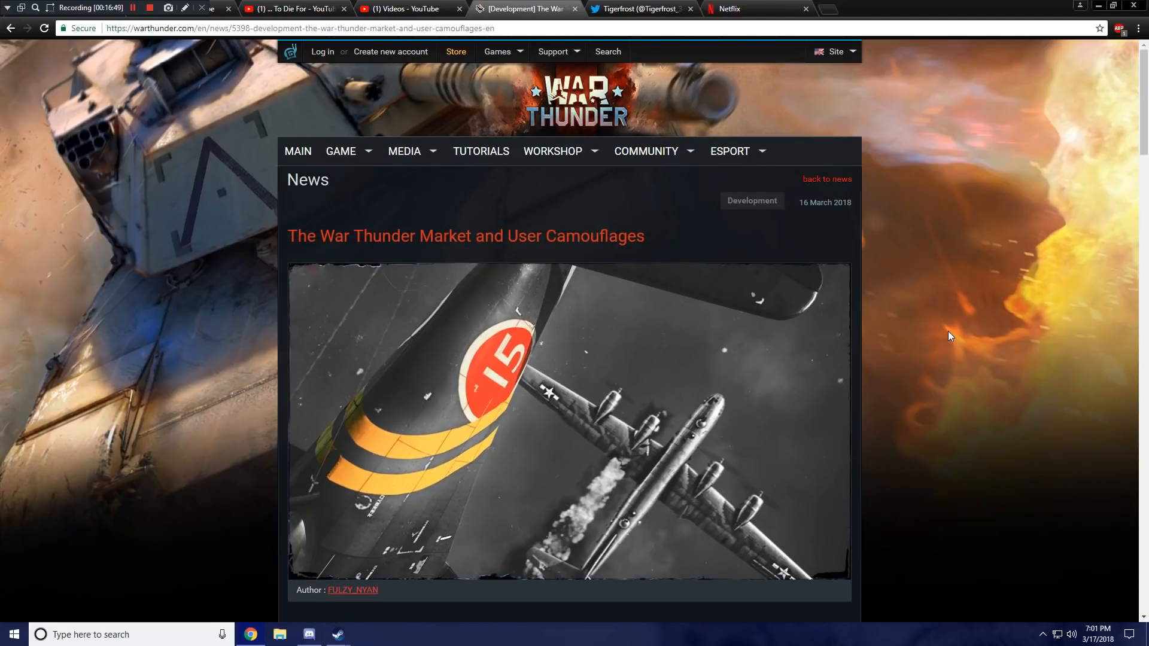
{"action": "scroll", "scroll_direction": "down", "scroll_amount": 3}
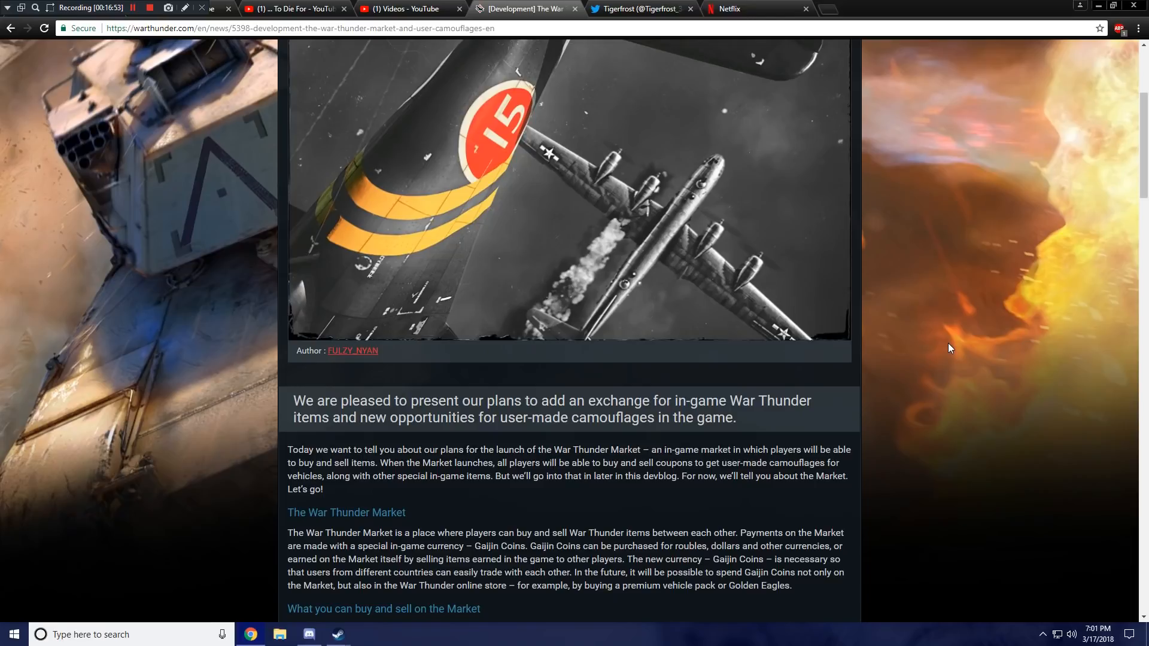
{"action": "mouse_move", "coordinate": [912, 312]}
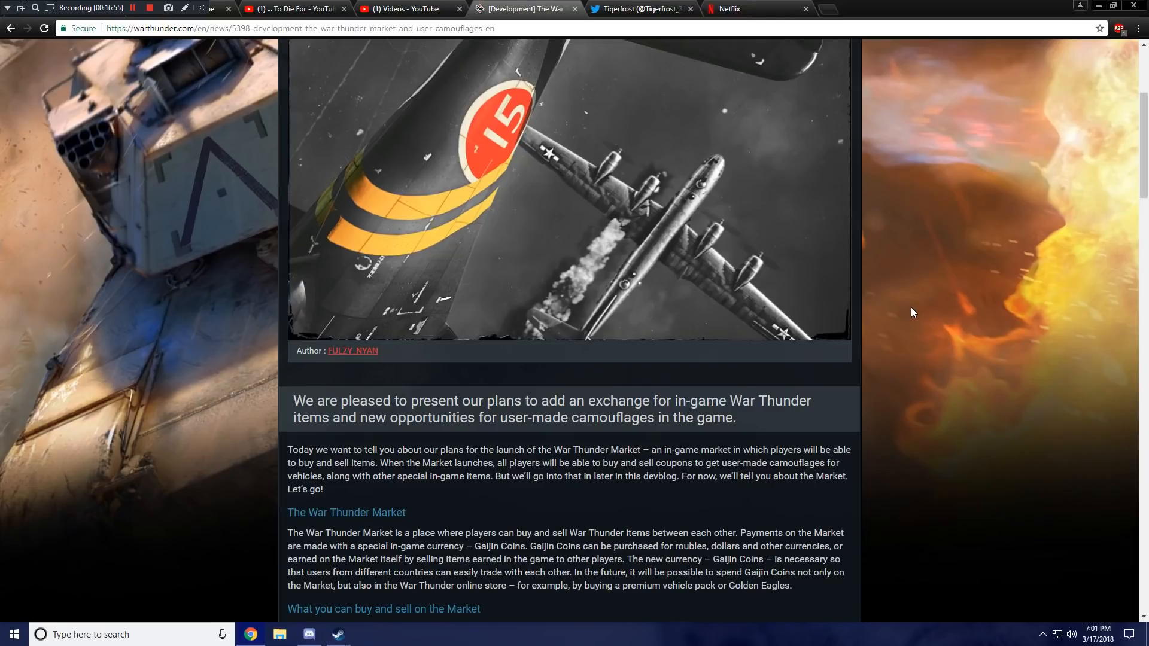
{"action": "mouse_move", "coordinate": [910, 309]}
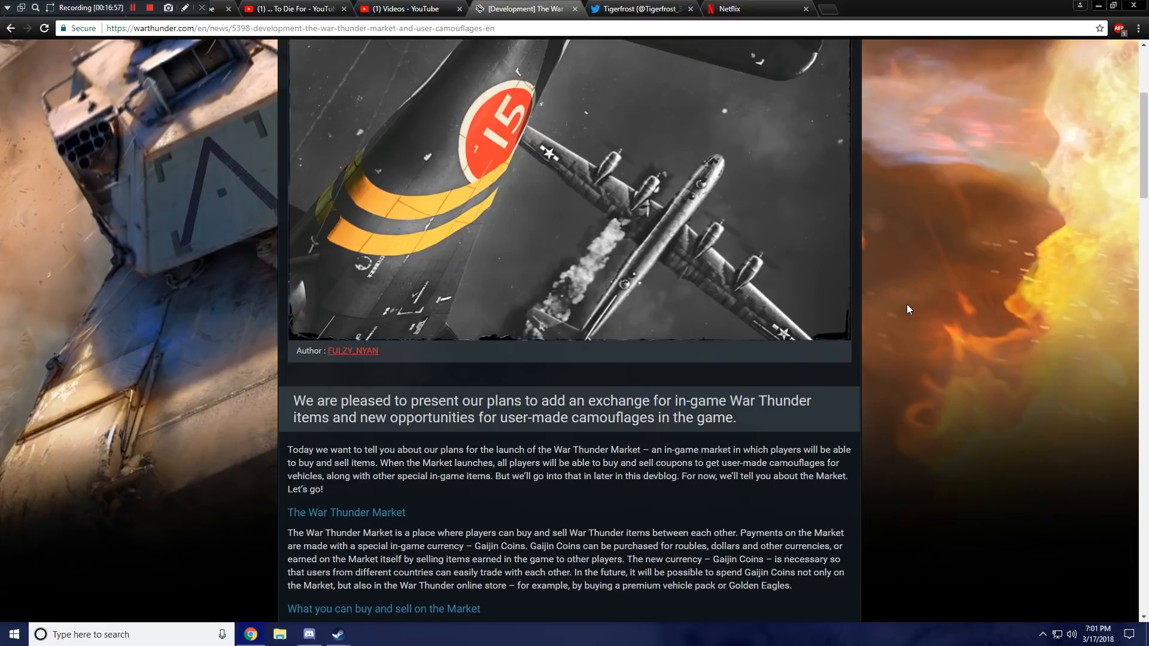
{"action": "scroll", "scroll_direction": "up", "scroll_amount": 3}
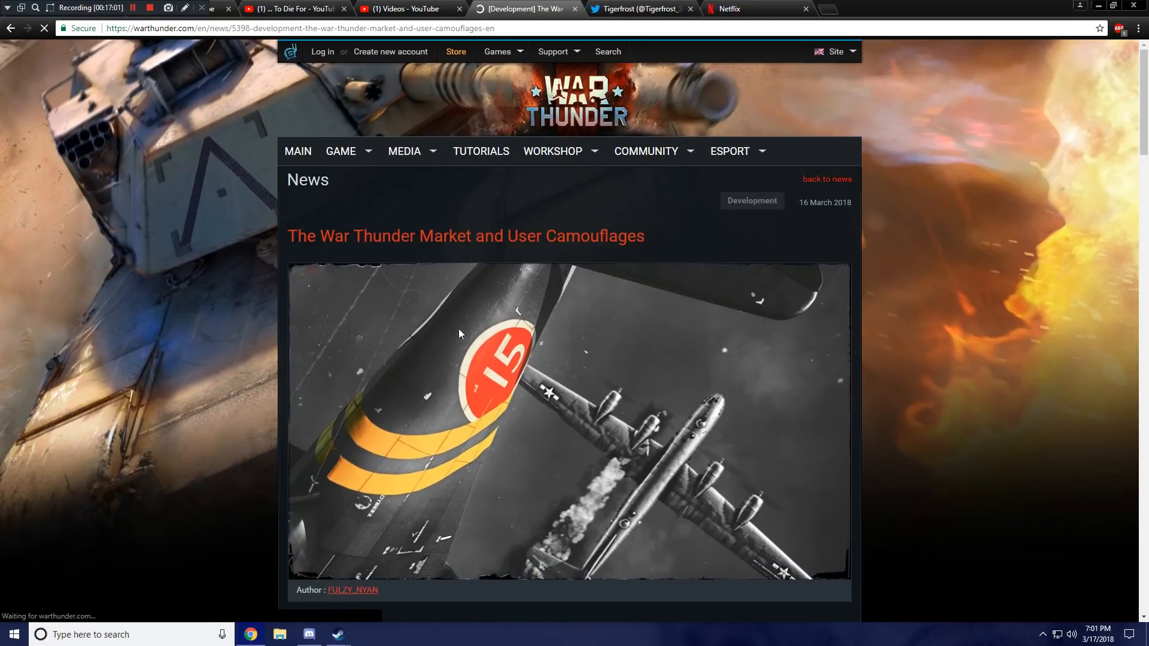
{"action": "left_click", "coordinate": [18, 29]}
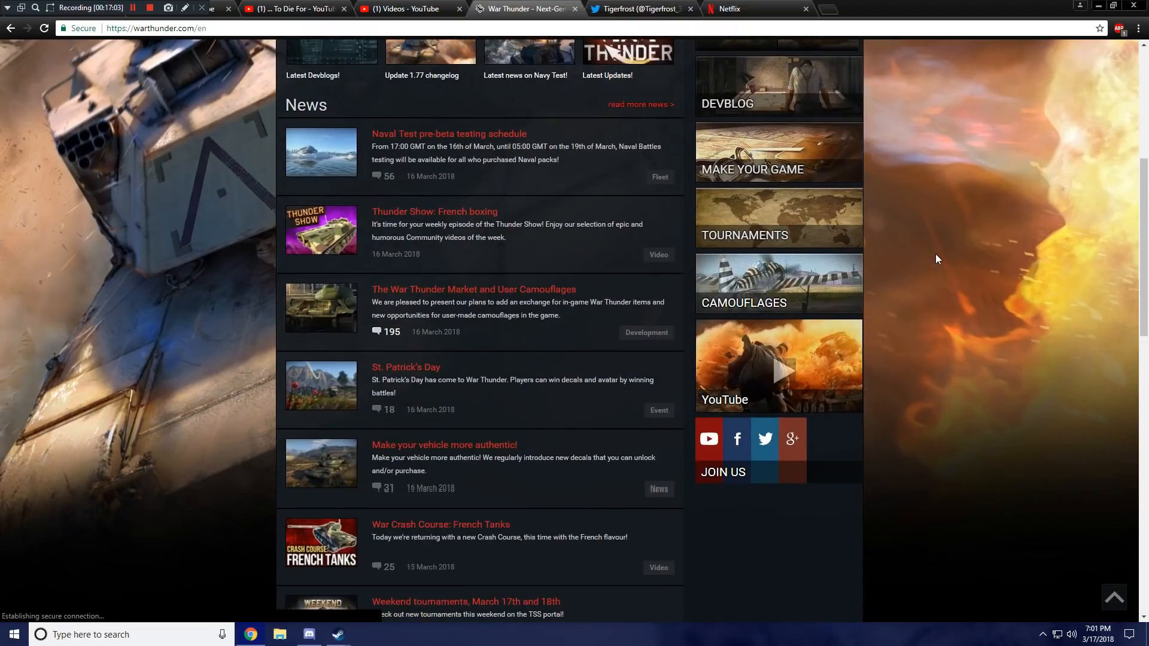